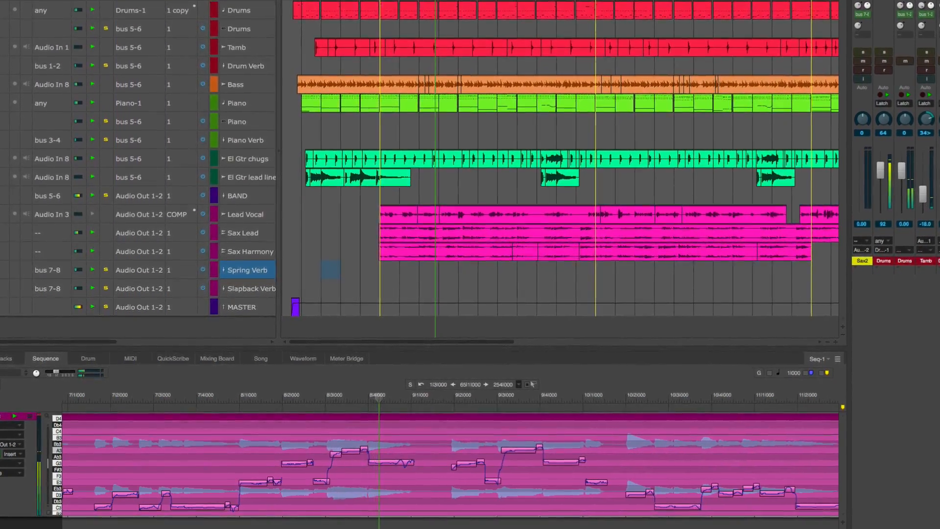
- Change the Control Panel sequence tempo from 124 to 110 BPM
scroll("down", 3)
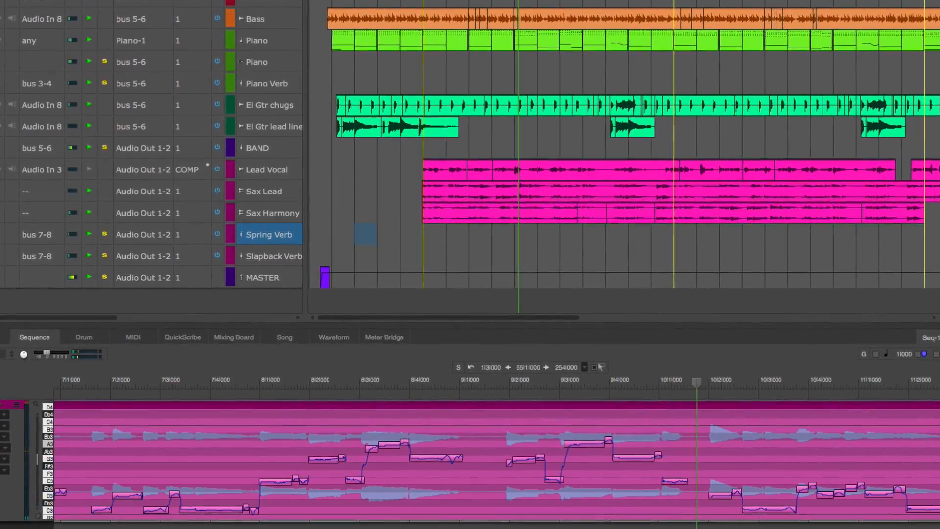
scroll("down", 3)
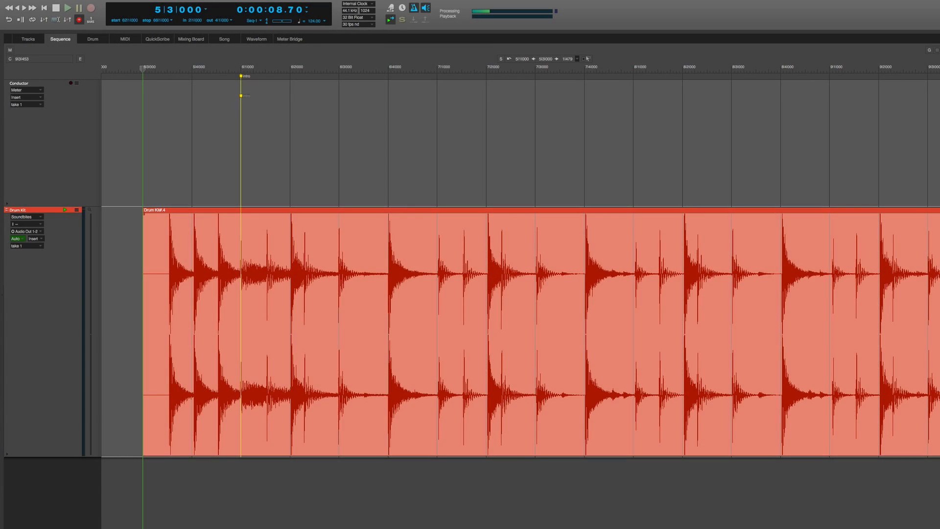
left_click(315, 20)
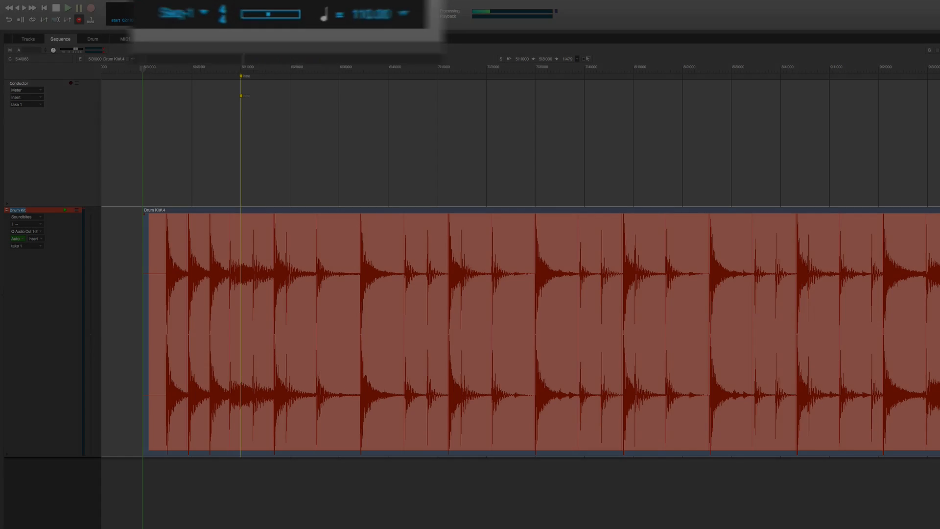
- Adjust the drum kit soundbite to the 110 BPM sequence tempo from the Audio menu
left_click(276, 8)
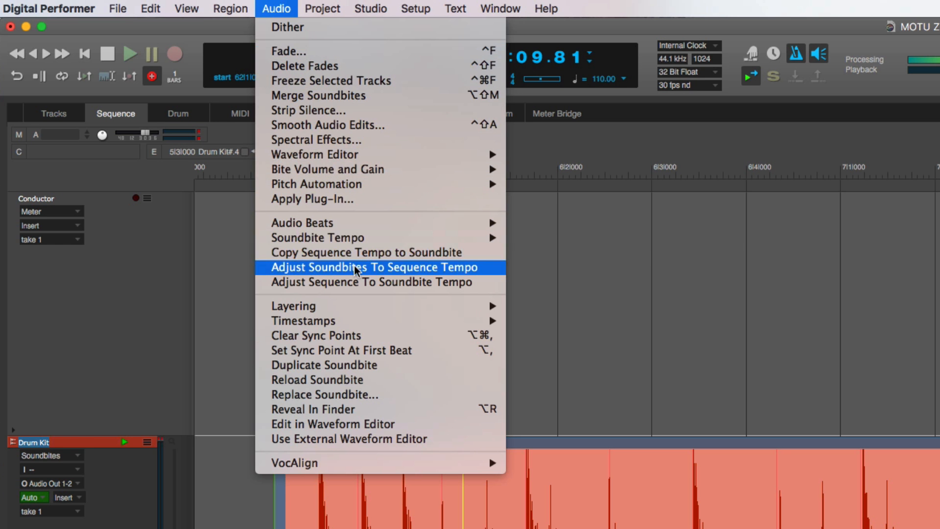
left_click(374, 267)
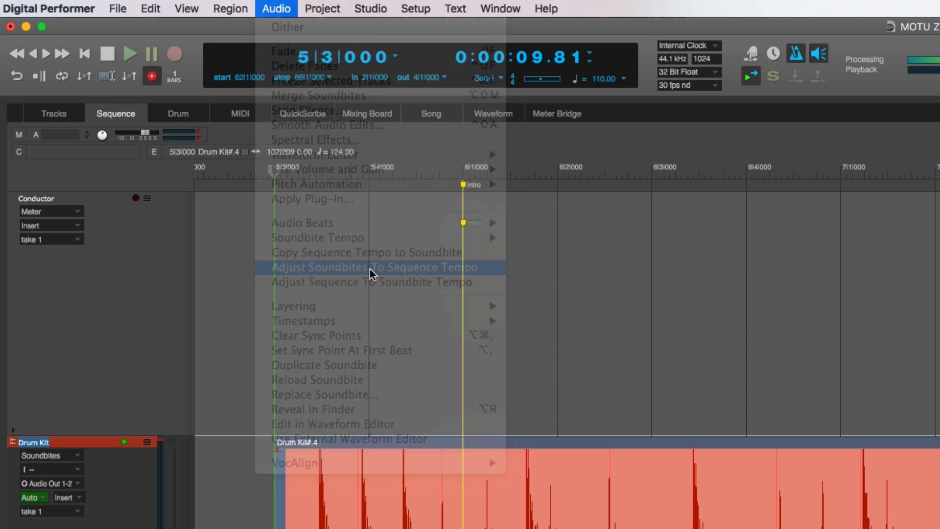
left_click(374, 268)
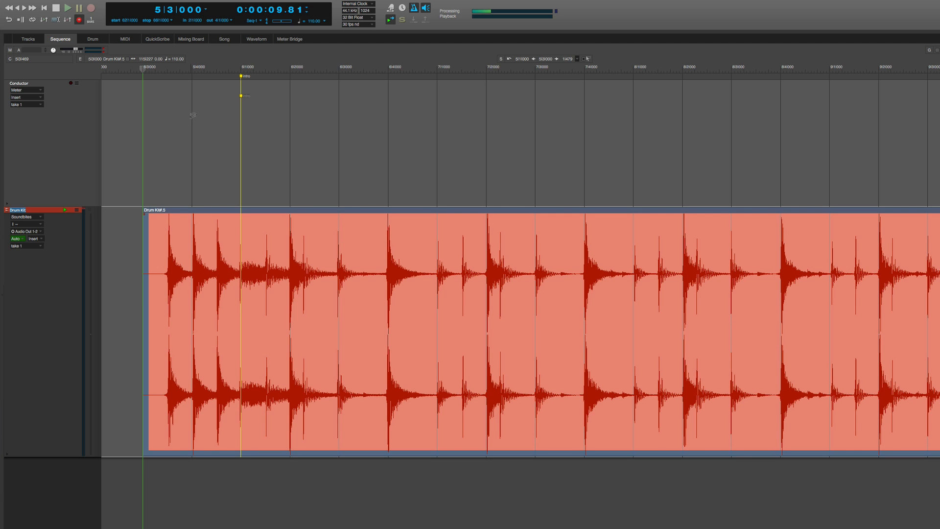
left_click(67, 7)
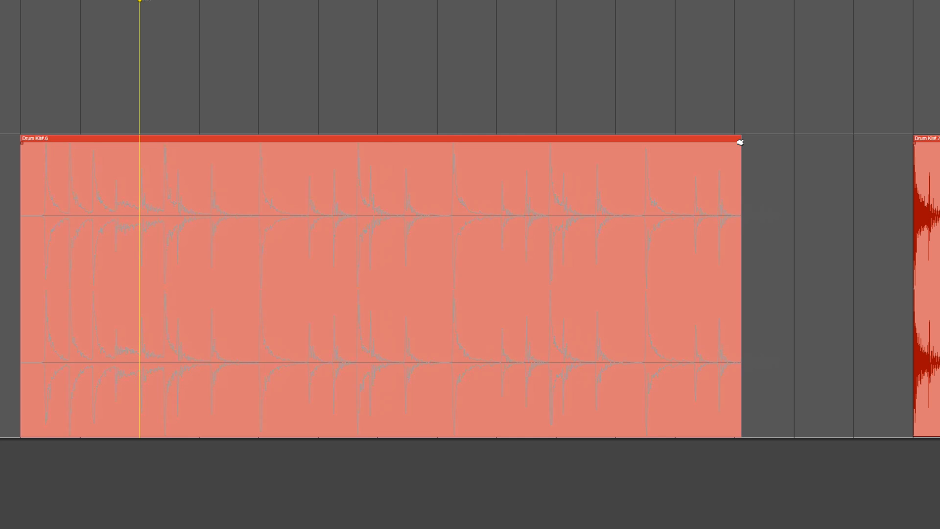
- Drag the drum soundbite's corner handle to time-stretch it to a new length
left_click_drag(740, 142, 733, 142)
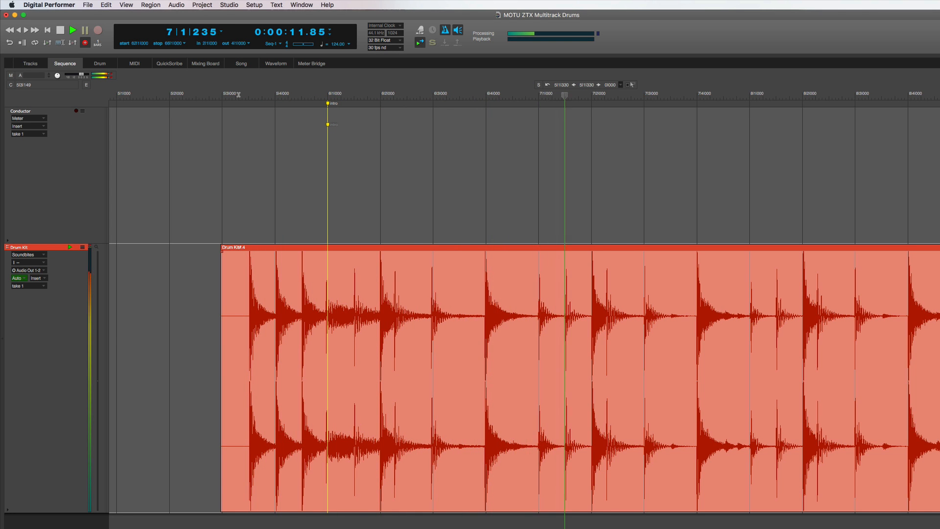
- Add a linear conductor-track tempo ramp from 90 to 180 BPM, bars 5|3|000 to 8|1|000
left_click(306, 7)
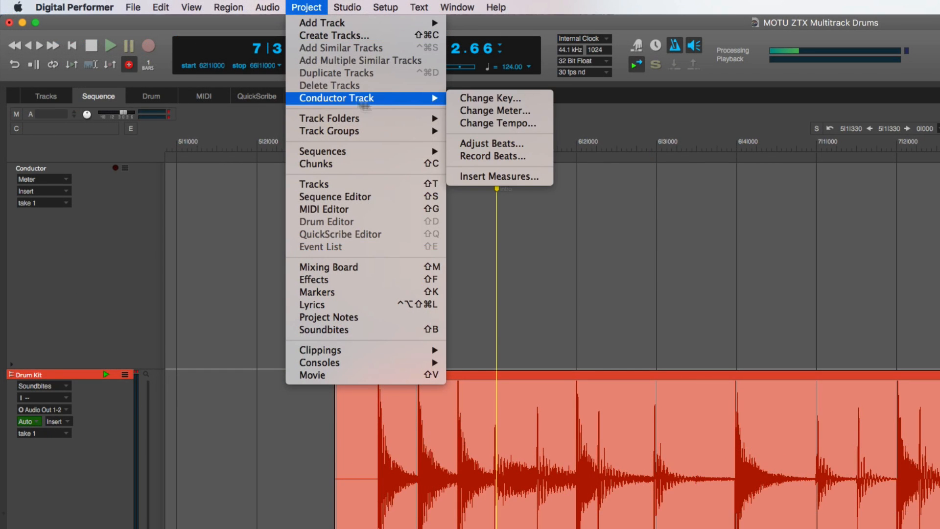
mouse_move(498, 123)
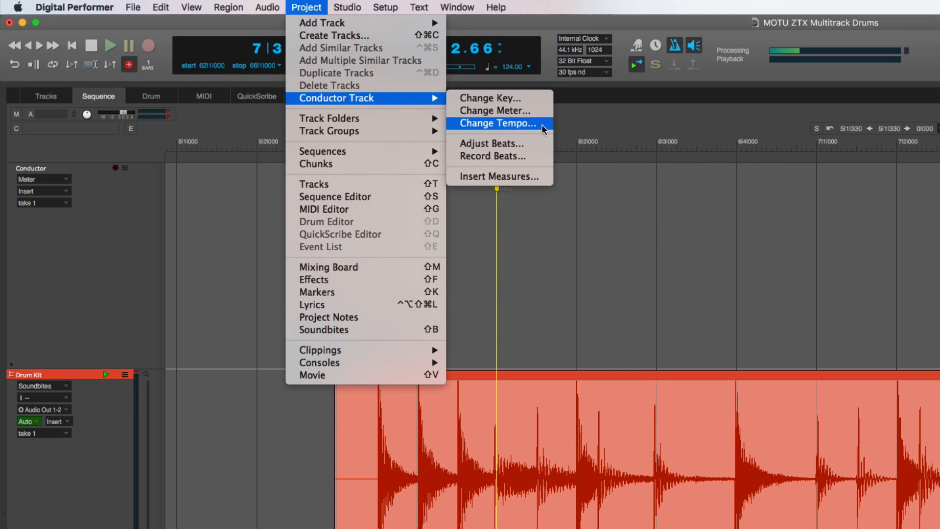
left_click(495, 123)
type("90")
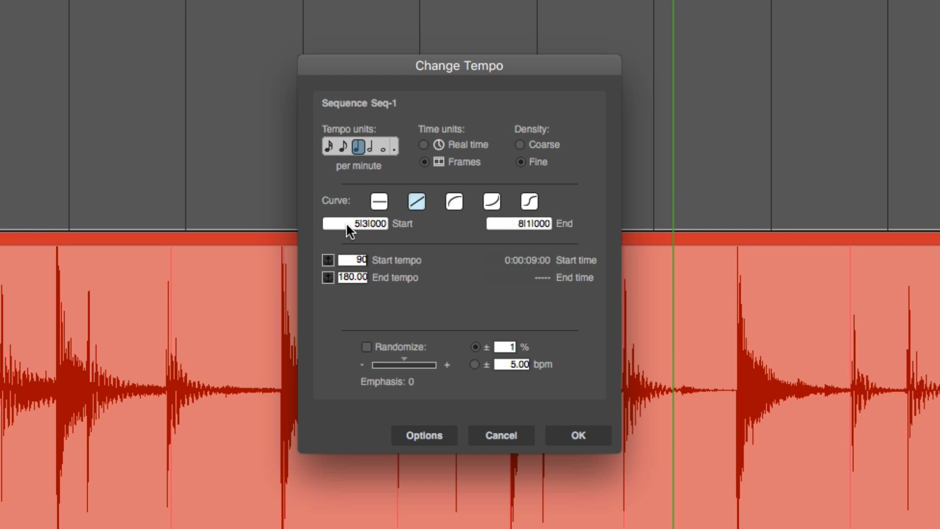
left_click(577, 434)
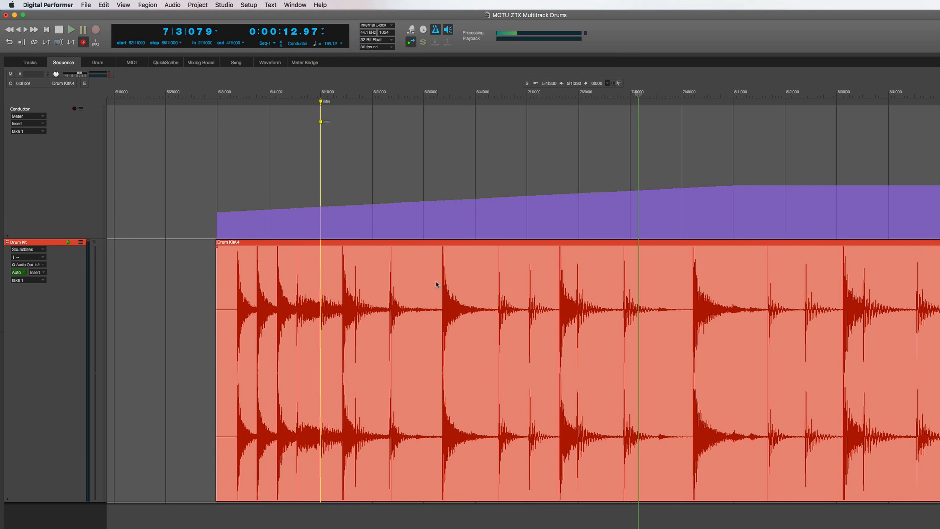
- Adjust the drum soundbite to follow the 90–180 BPM tempo ramp
left_click(172, 5)
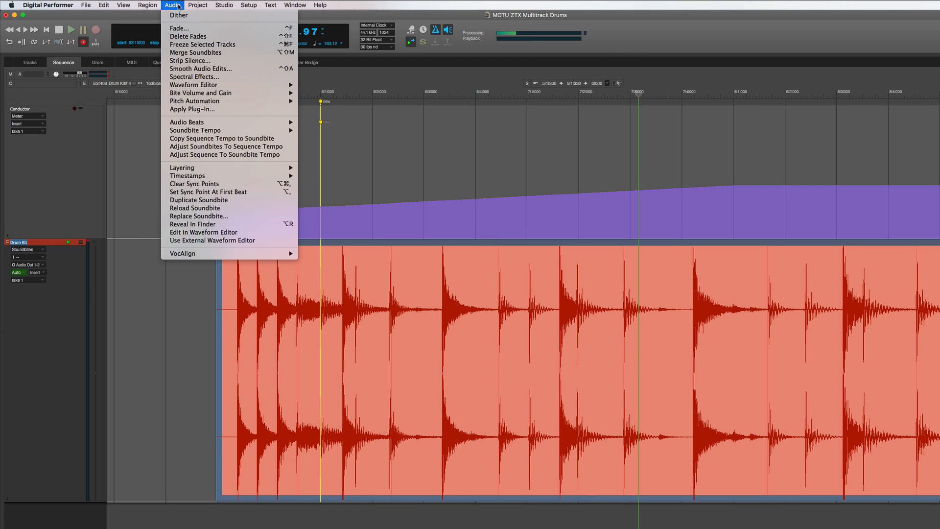
mouse_move(227, 146)
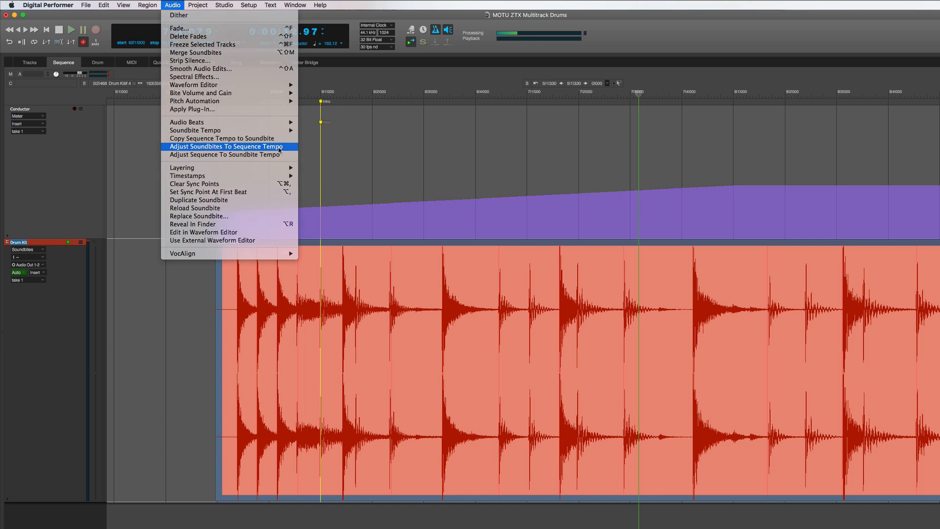
left_click(227, 147)
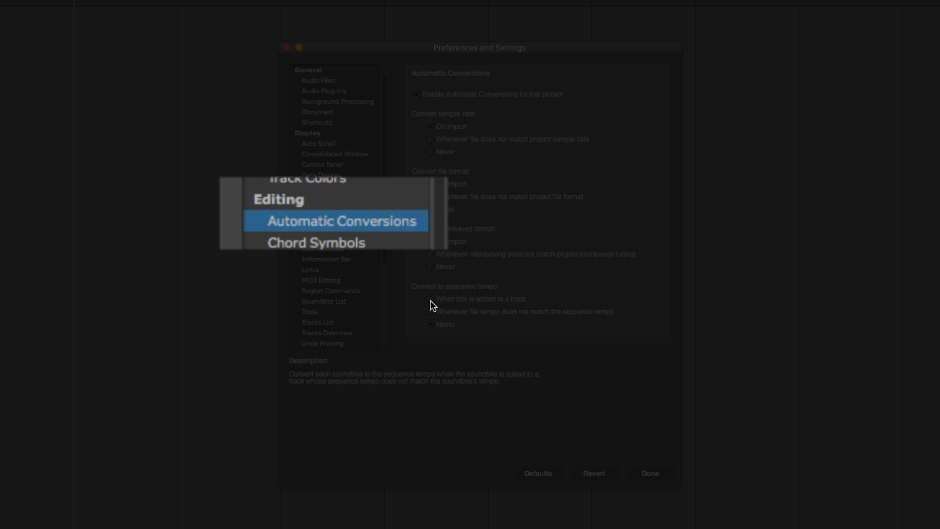
- In Automatic Conversions preferences, convert to sequence tempo when a bite is added to a track
left_click(340, 221)
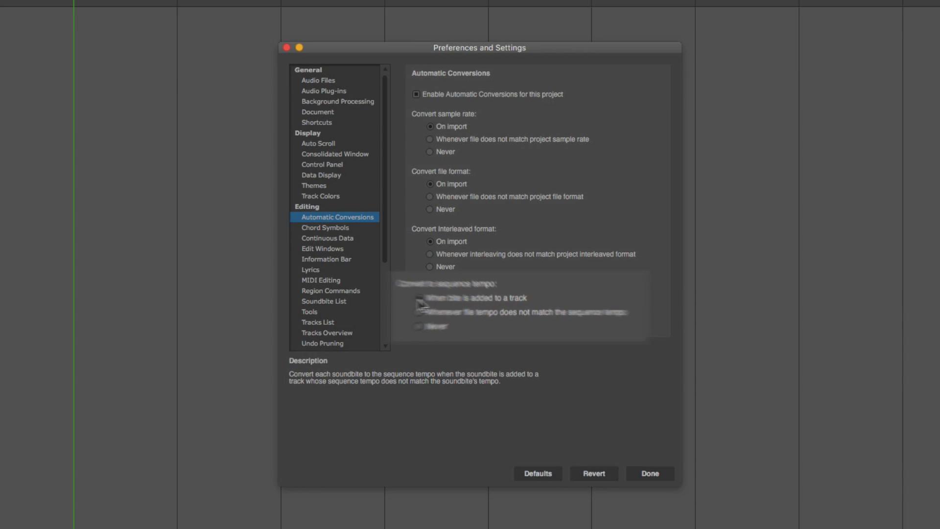
left_click(649, 473)
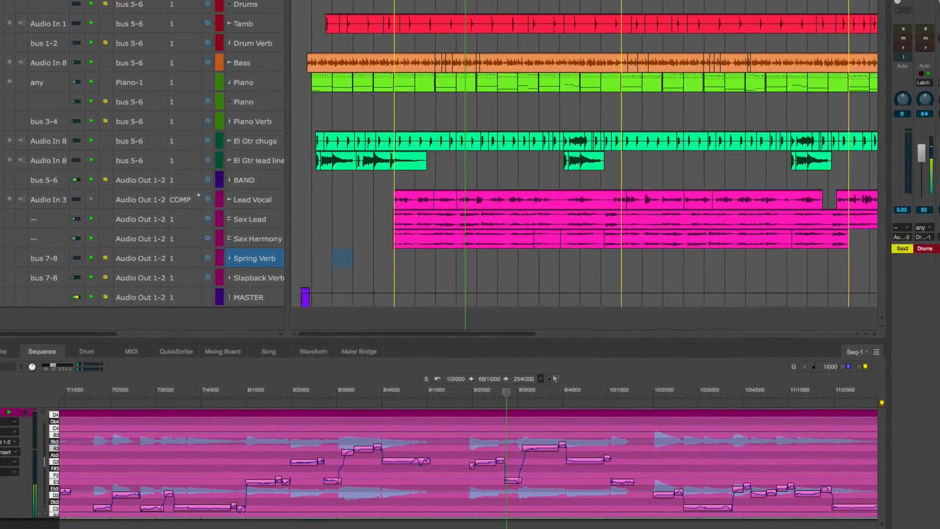
scroll("down", 3)
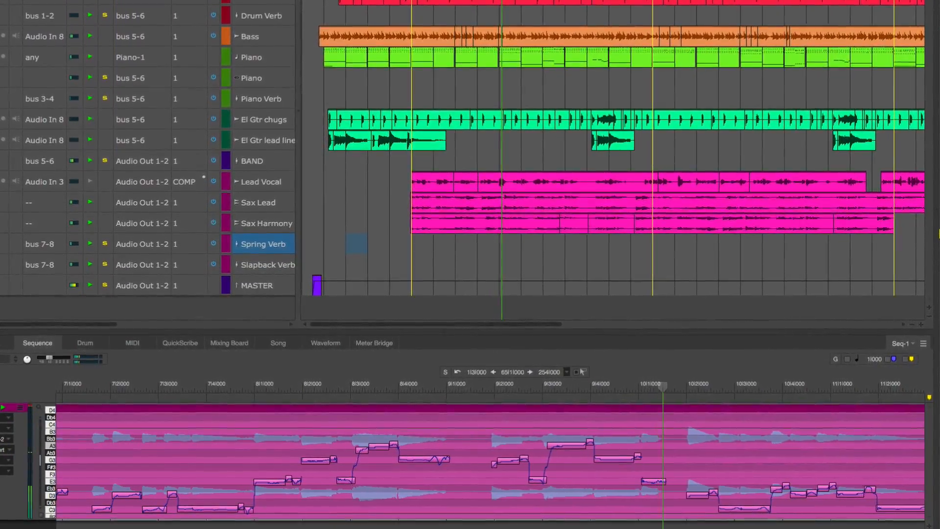
scroll("down", 3)
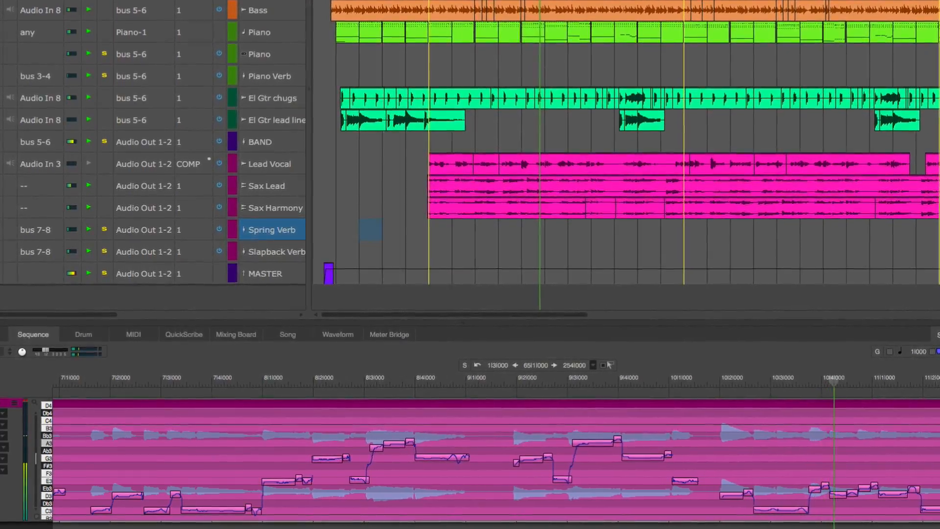